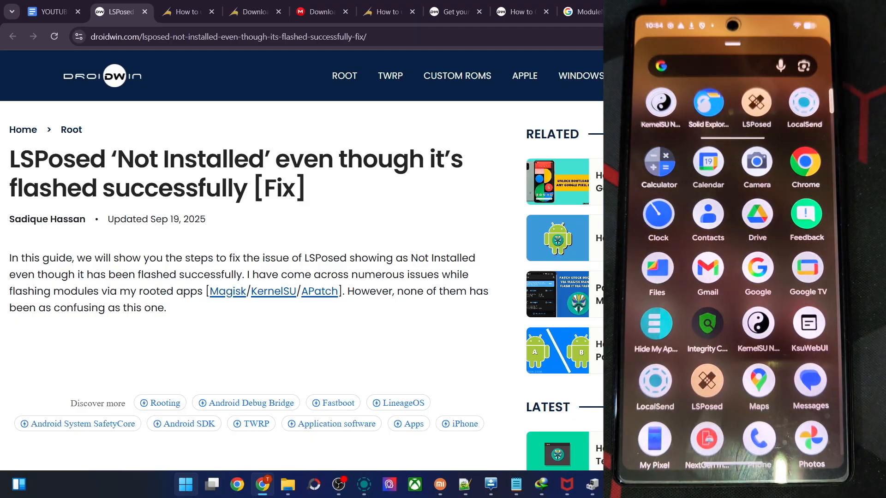
Scroll the droidwin LSPosed 'Not Installed' guide down to the Irena fork fix steps
left_click(756, 102)
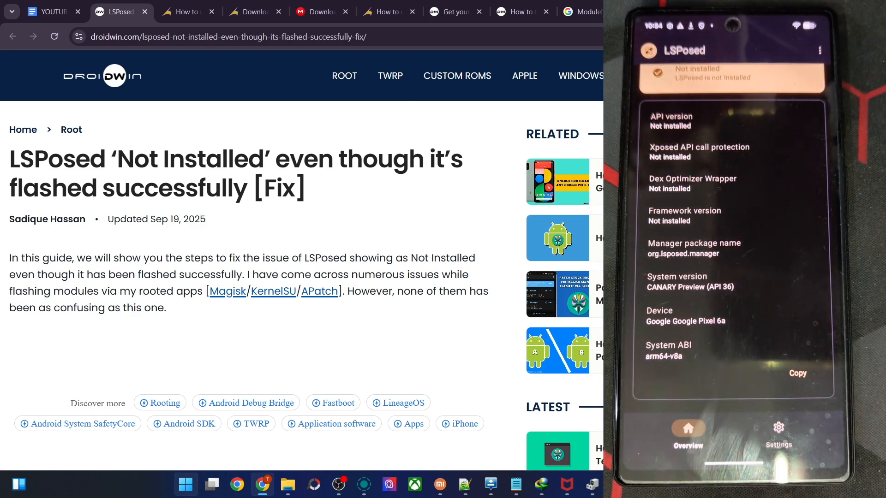
scroll("down", 3)
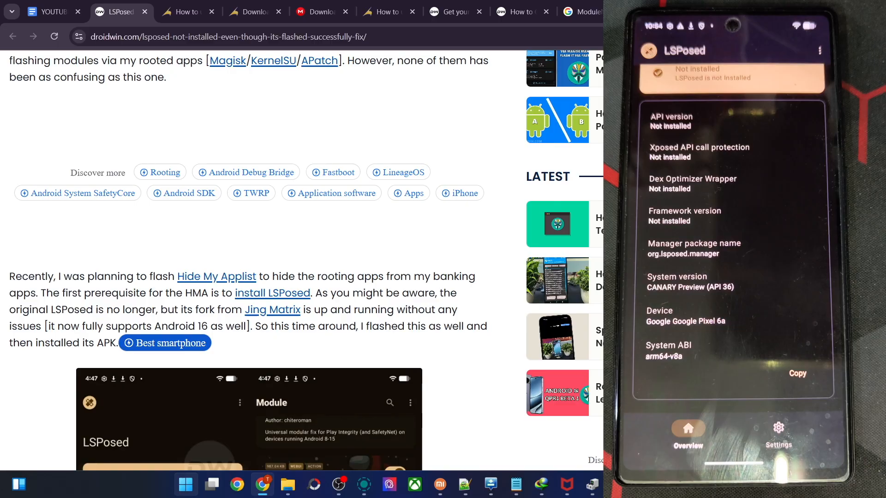
scroll("down", 3)
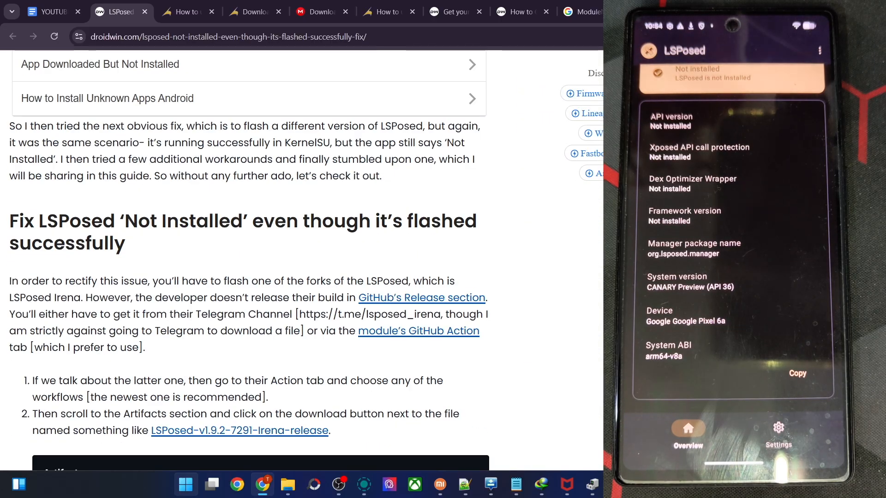
scroll("down", 3)
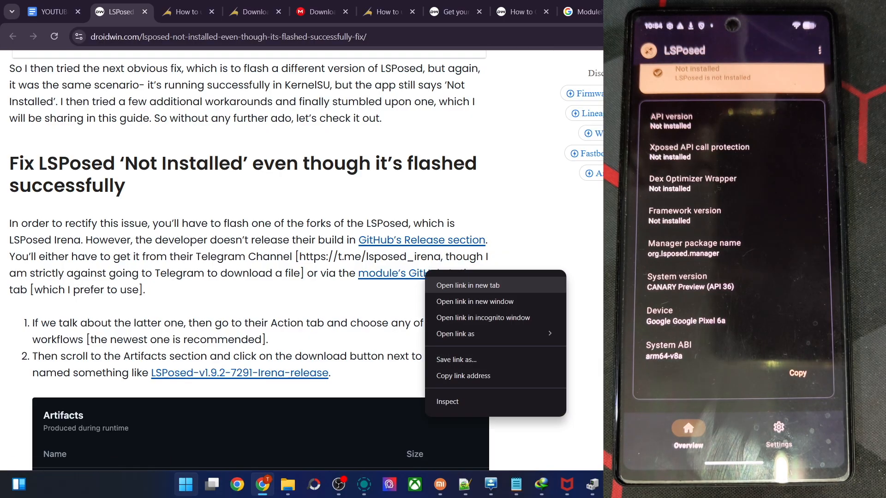
Open the module's GitHub Action link in a new tab, showing LSPosed-Irena's 1.9.2 release
left_click(468, 286)
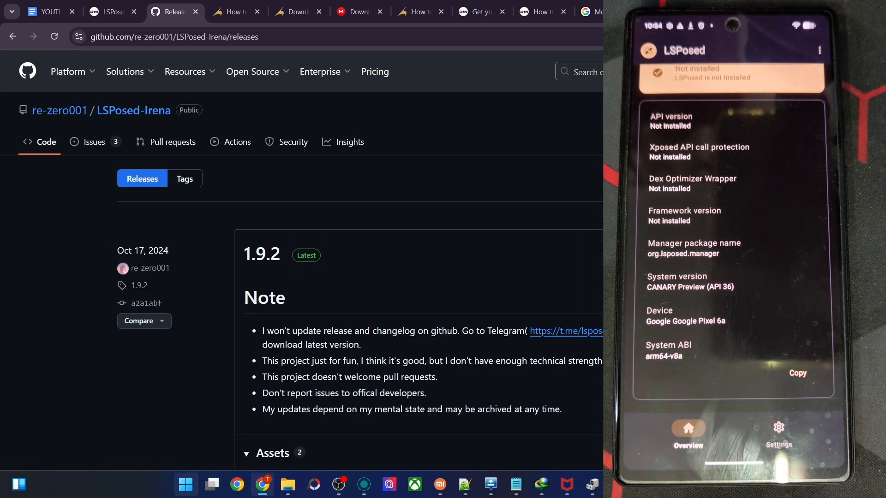
left_click_drag(262, 331, 361, 344)
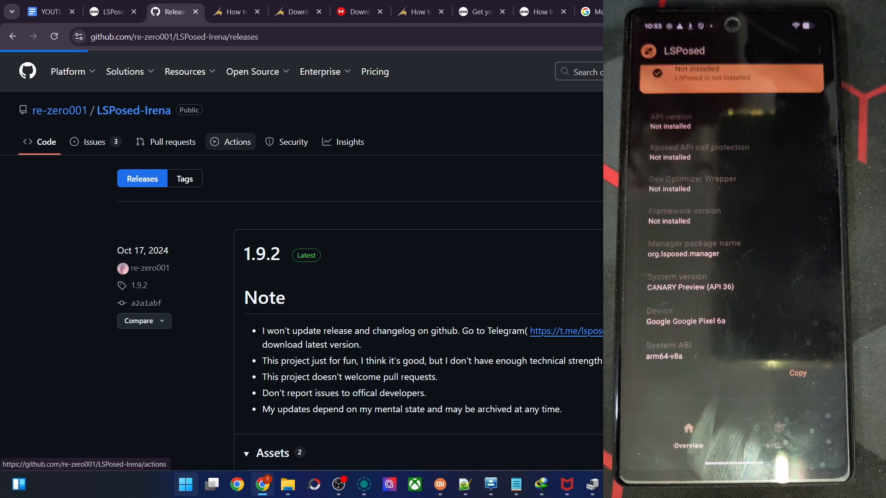
Open the Actions list and the newest run 'Migrate dex2oat flag to LD_PRELOAD approach' (#56)
left_click(237, 142)
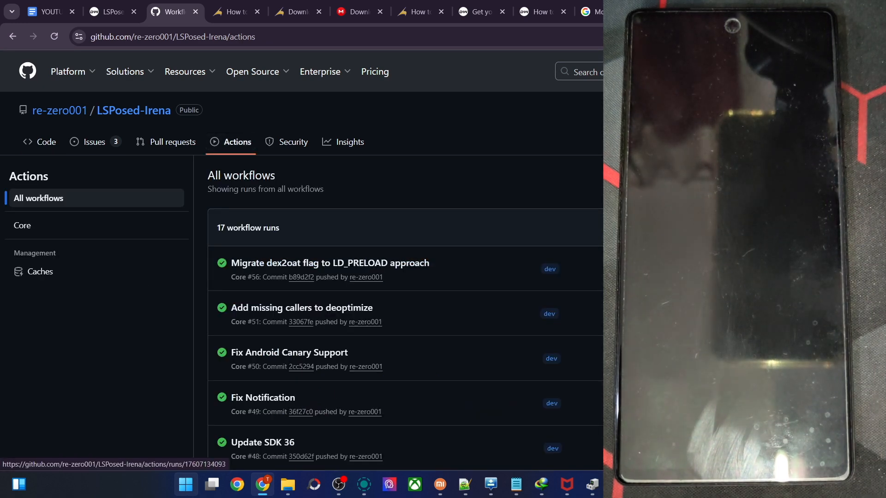
scroll("down", 3)
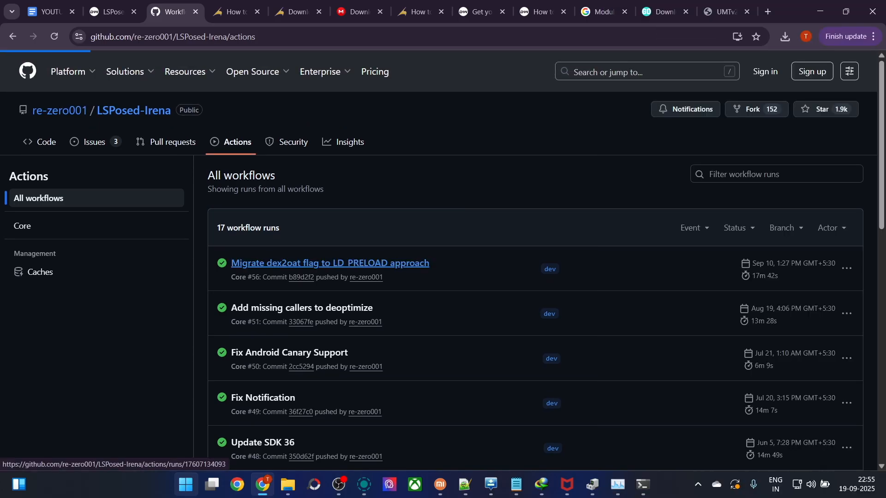
left_click(330, 263)
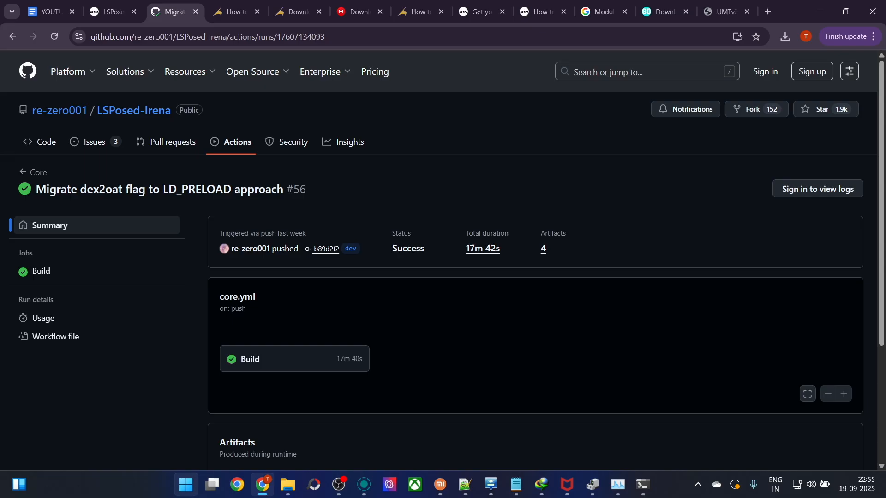
scroll("down", 3)
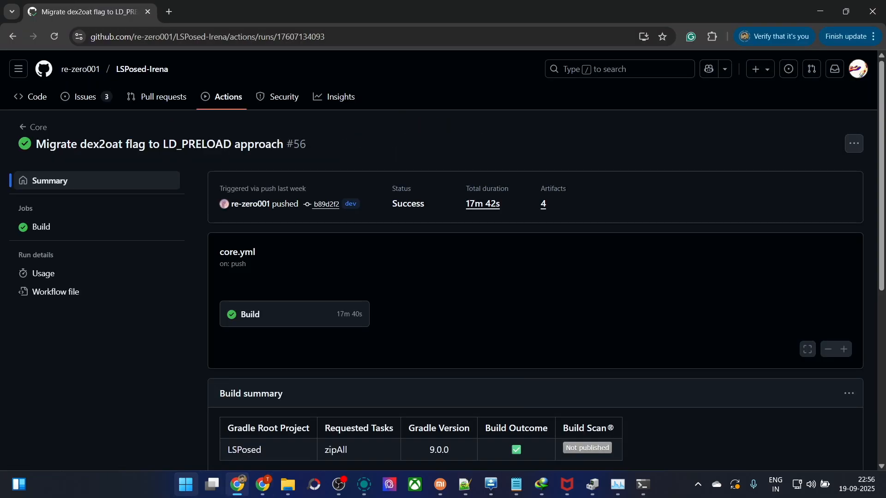
scroll("down", 3)
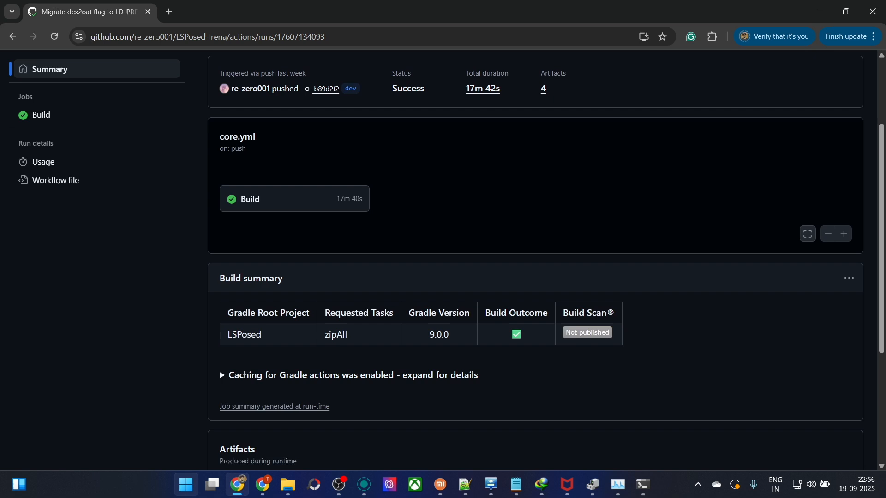
scroll("down", 3)
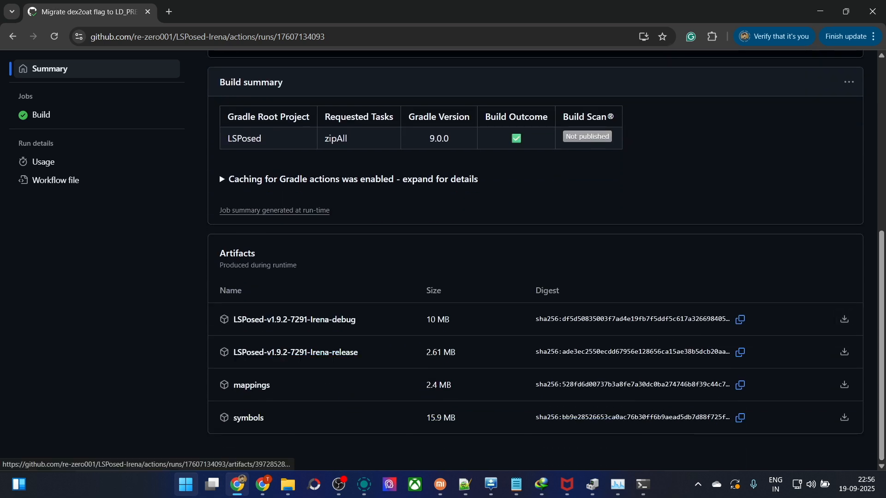
mouse_move(845, 351)
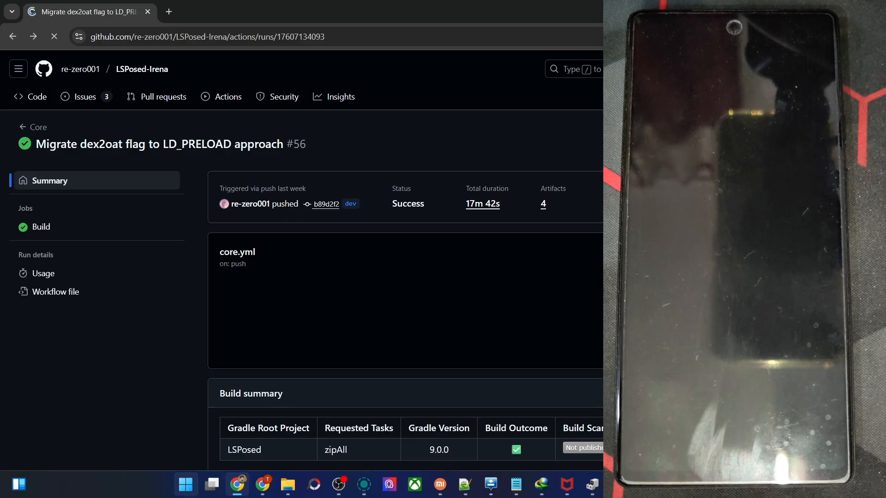
Return to All workflows and open run #51 'Add missing callers to deoptimize' with its artifacts
left_click(228, 97)
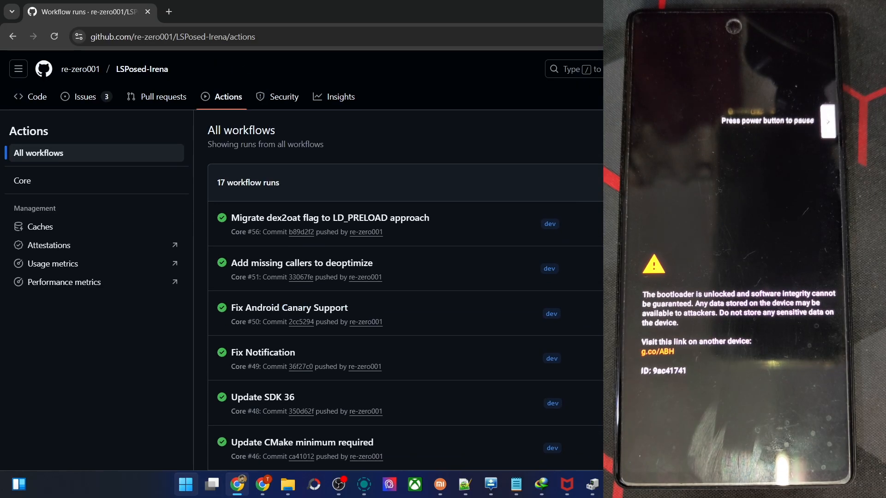
scroll("down", 3)
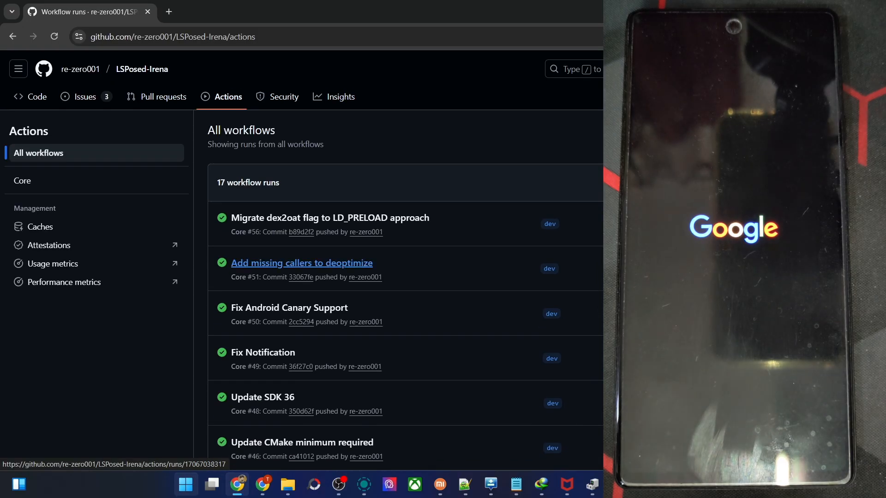
left_click(301, 263)
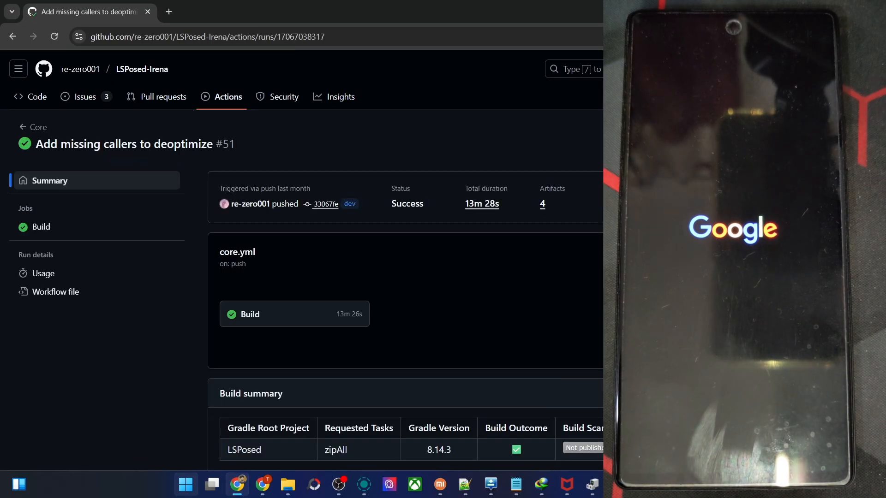
scroll("down", 3)
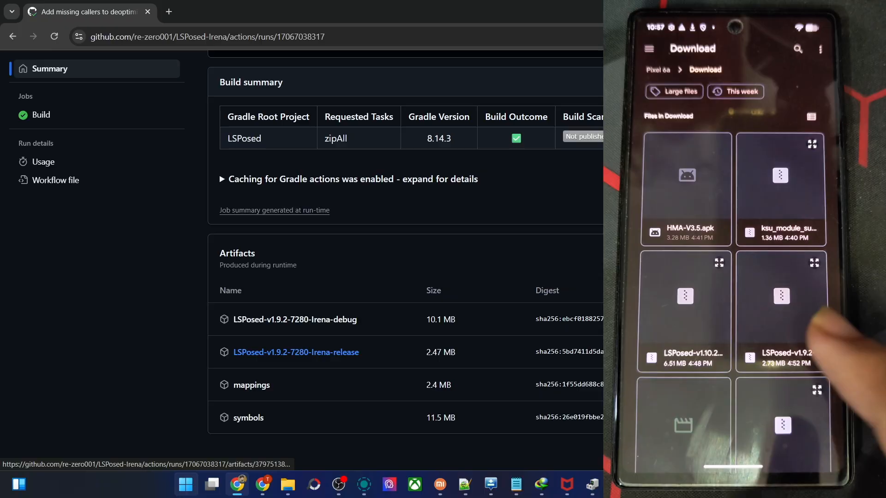
scroll("down", 3)
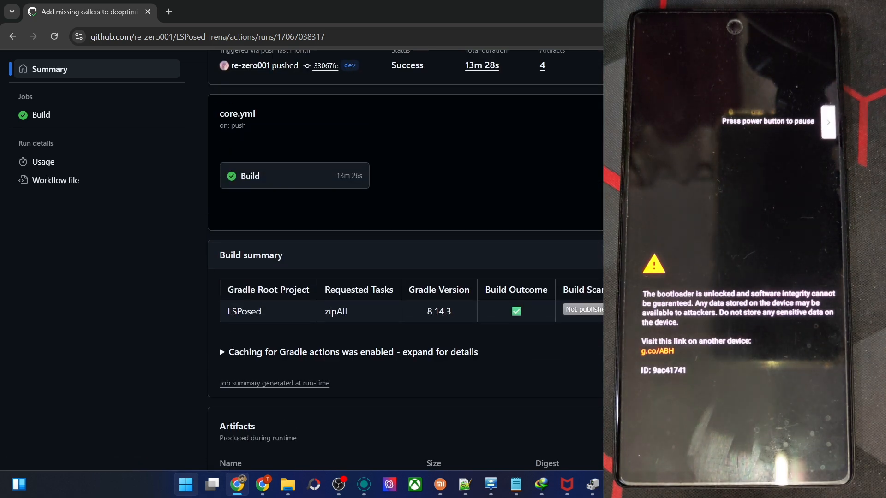
scroll("down", 3)
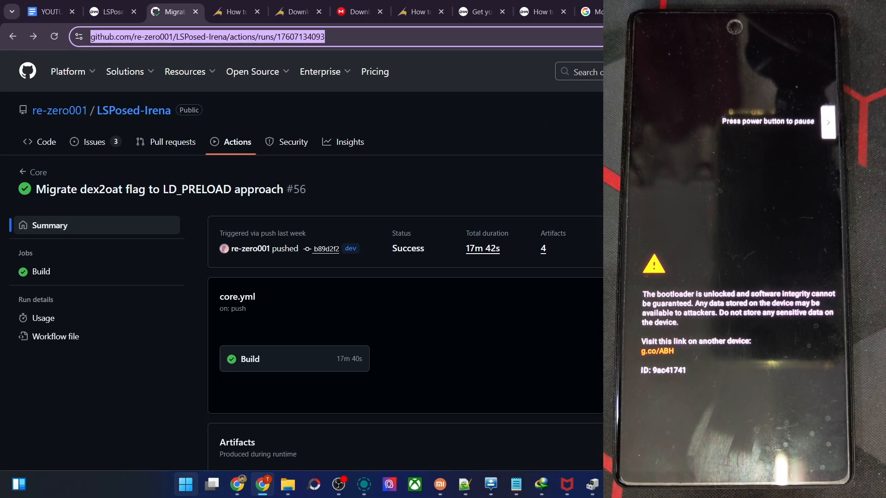
Go back from the workflow run to the repository page and scroll to the 1.9.2 release
scroll("down", 3)
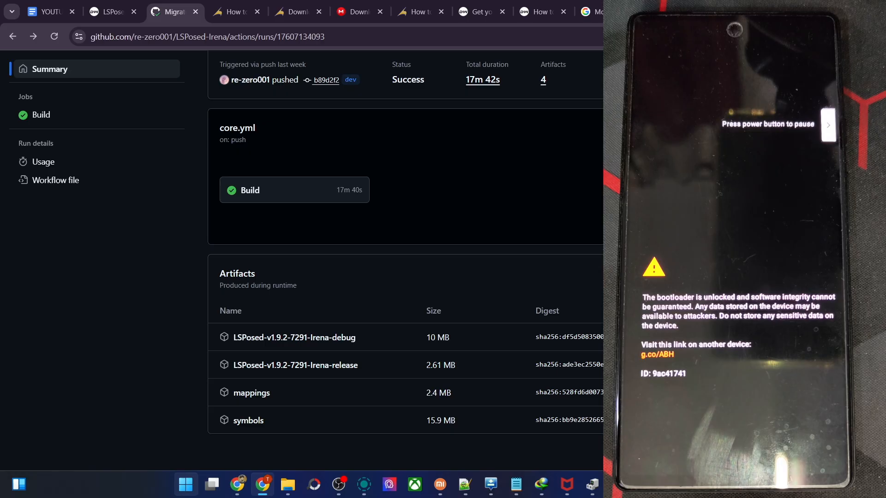
left_click(15, 37)
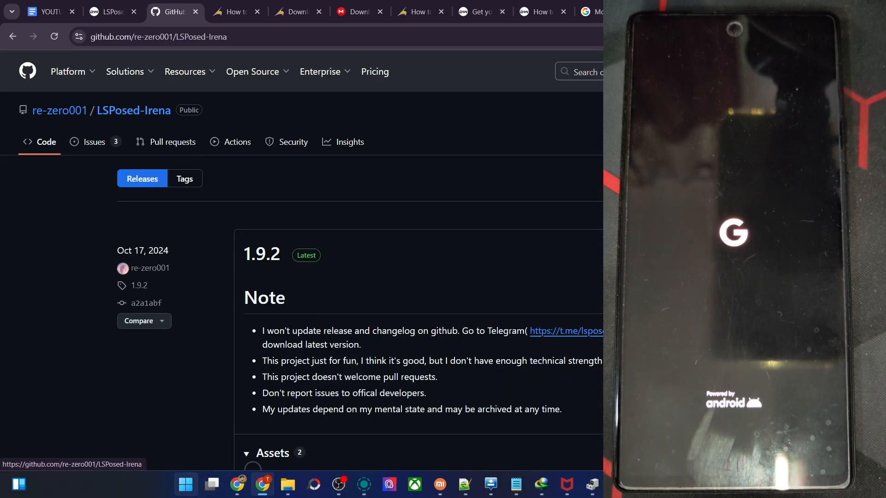
scroll("down", 3)
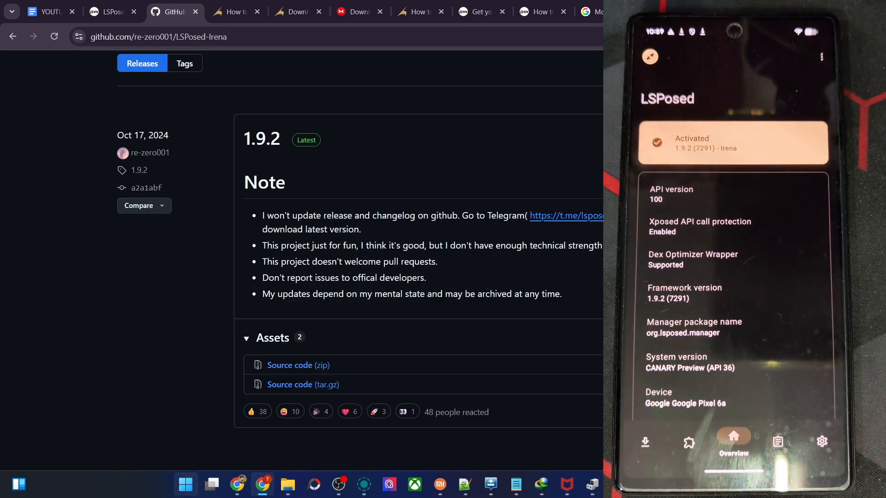
From the droidwin guide, open the 'Jing Matrix' link in a new tab
left_click(111, 11)
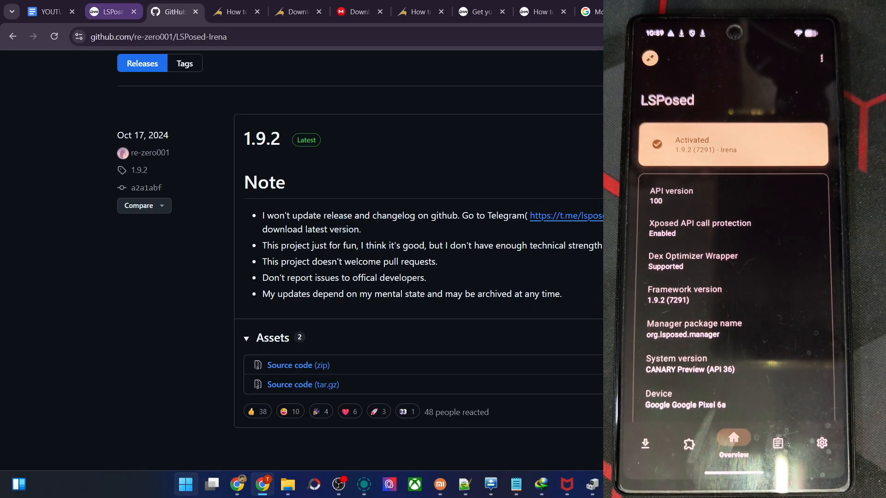
left_click(111, 11)
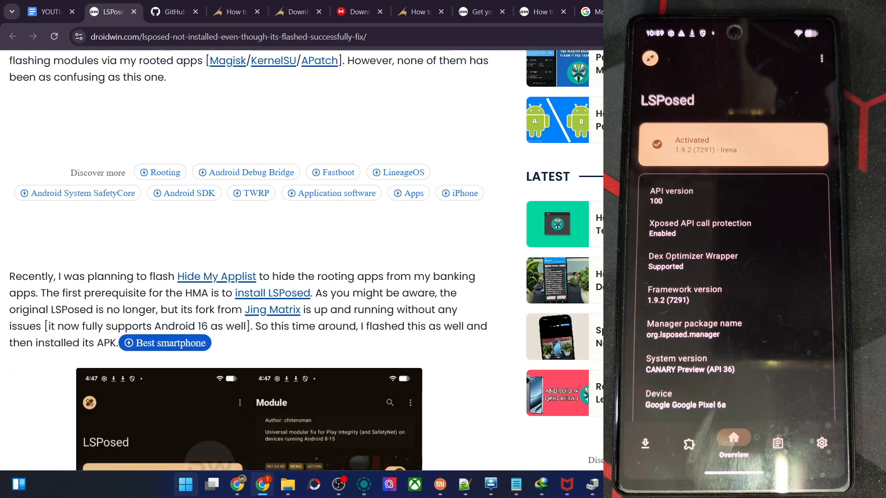
right_click(272, 310)
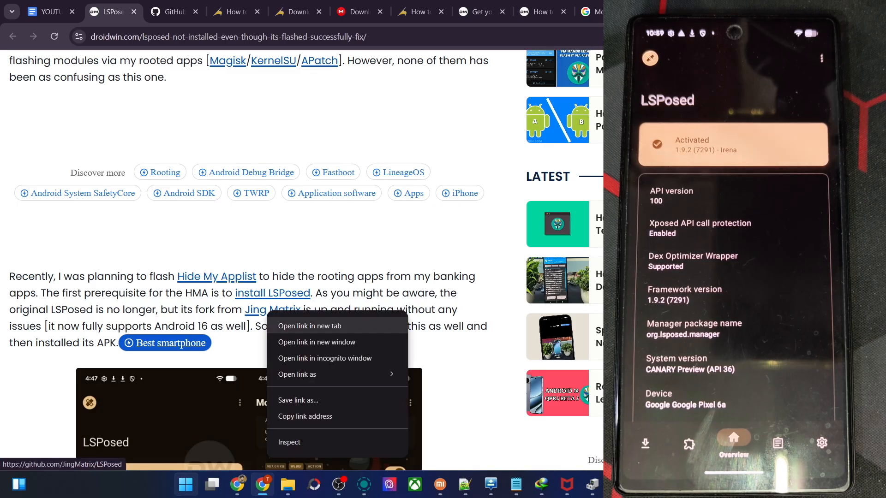
left_click(310, 327)
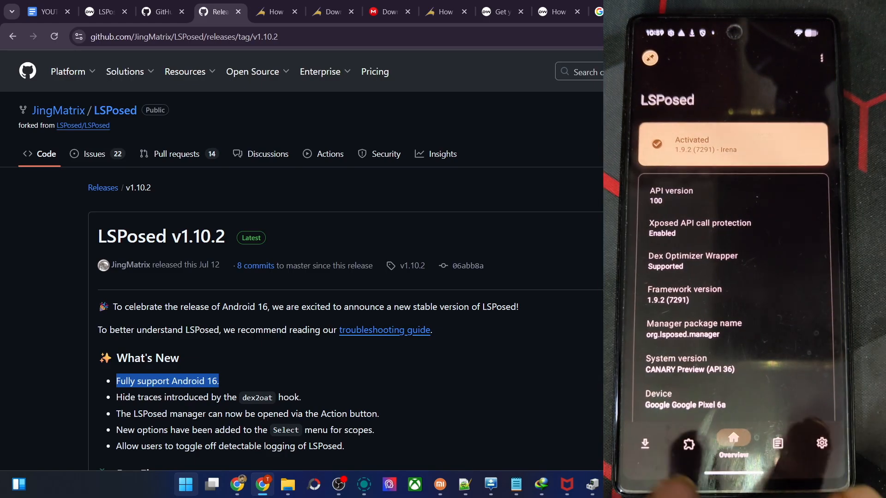
View JingMatrix's LSPosed v1.10.2 release, then return to the droidwin fix guide tab
left_click(645, 443)
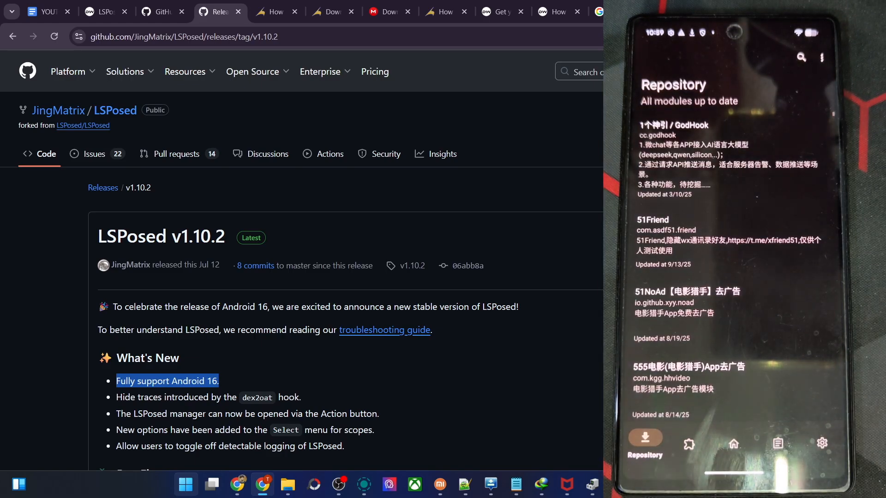
left_click(104, 11)
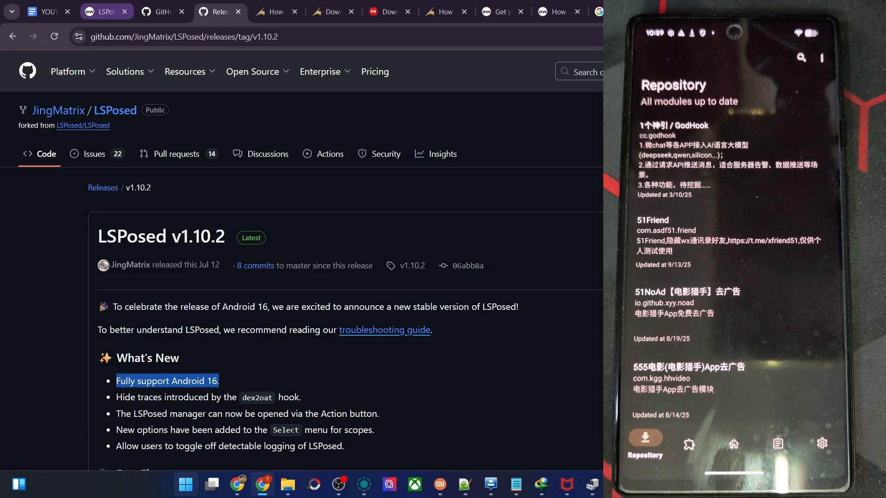
left_click(105, 12)
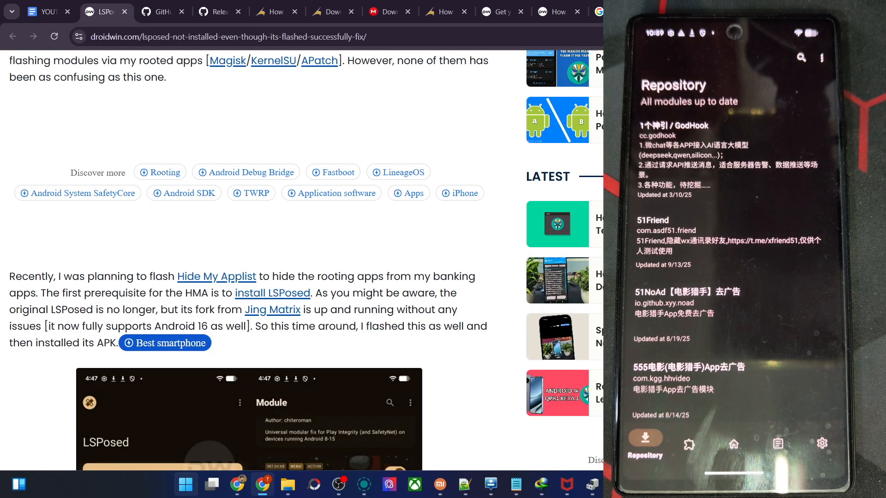